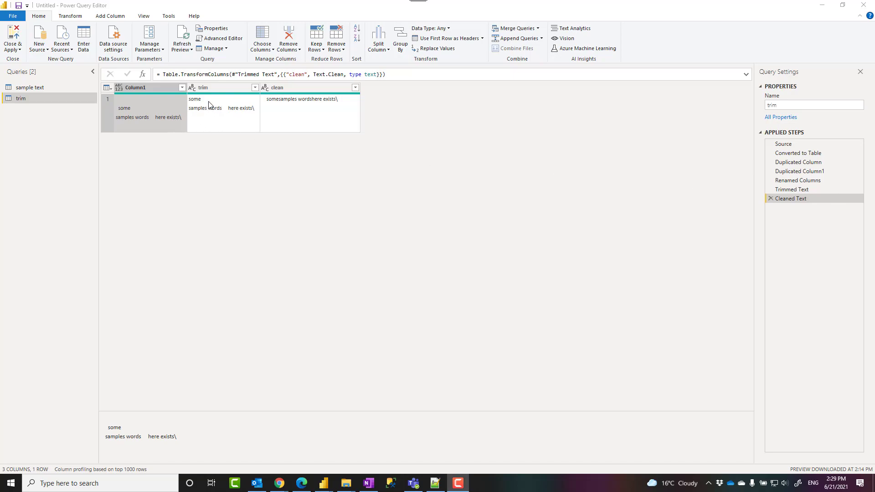
Select the trim column and bring up the sample text file for comparison
click(218, 88)
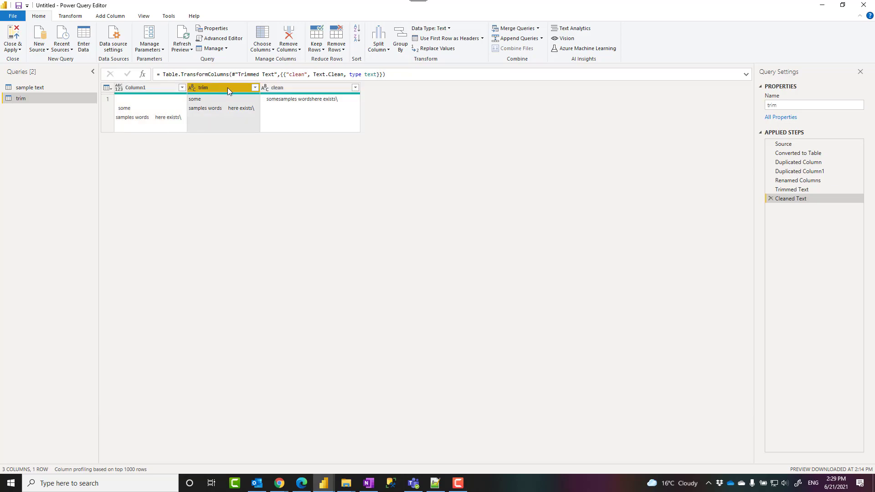
click(295, 94)
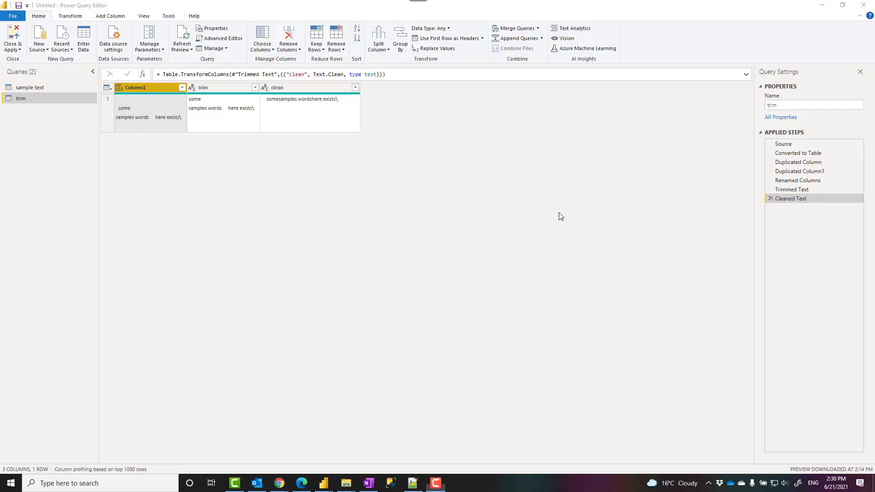
mouse_move(135, 117)
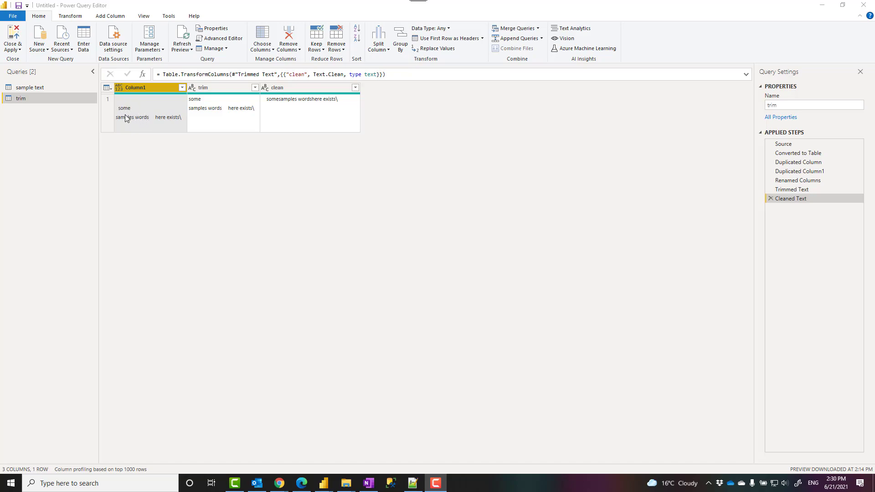
mouse_move(134, 117)
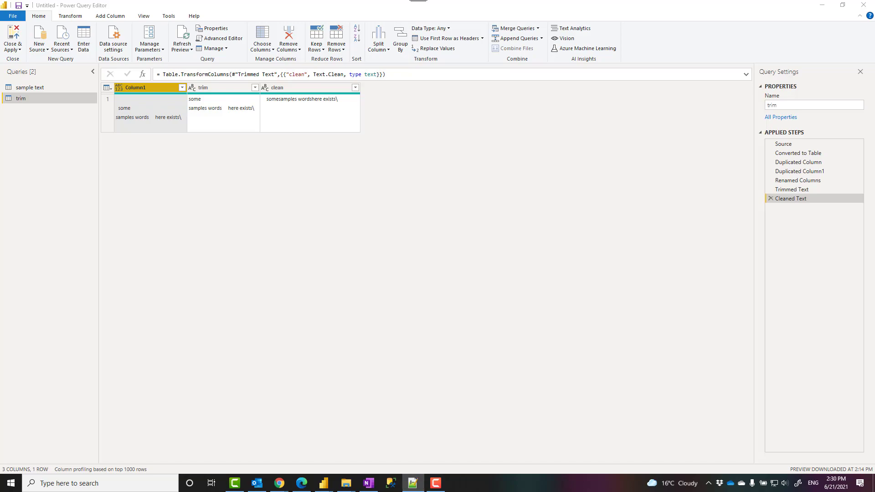
click(412, 482)
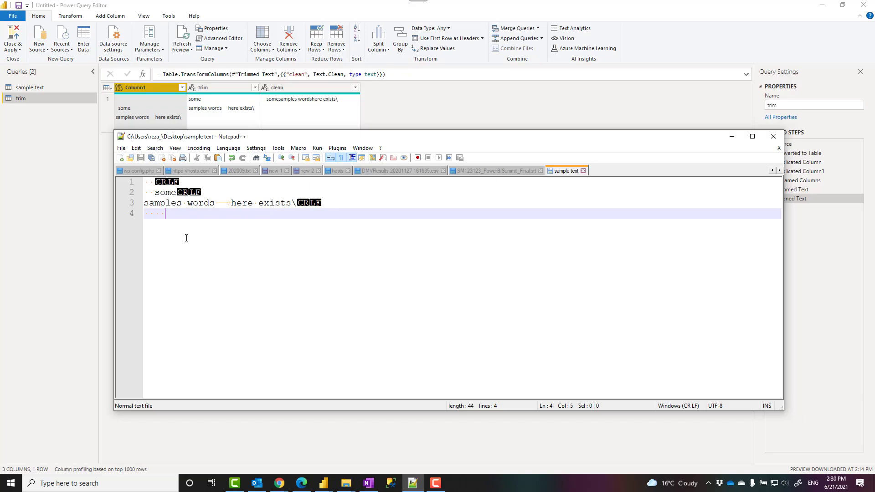
Hide and then re-show whitespace and line-ending symbols in the sample text file
click(174, 147)
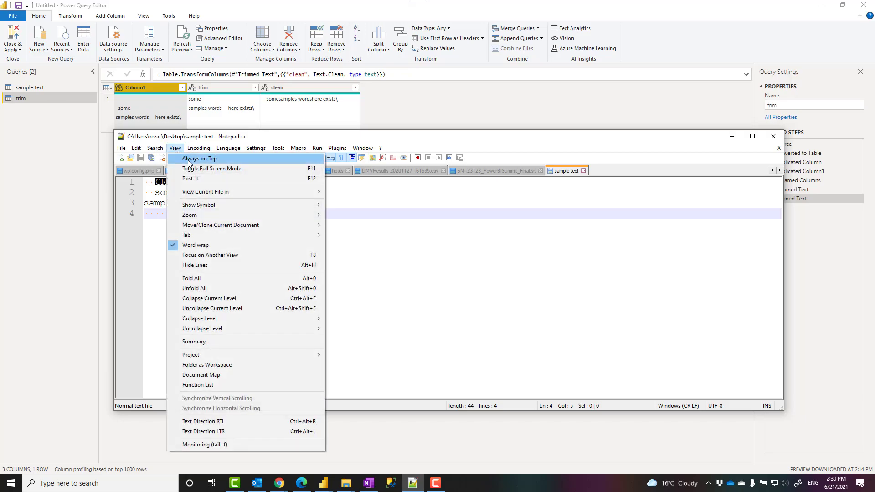
mouse_move(198, 204)
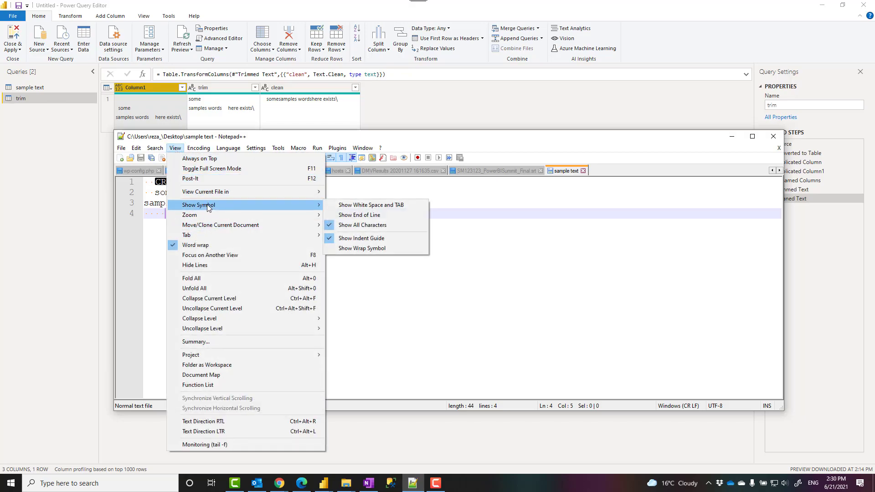
mouse_move(361, 224)
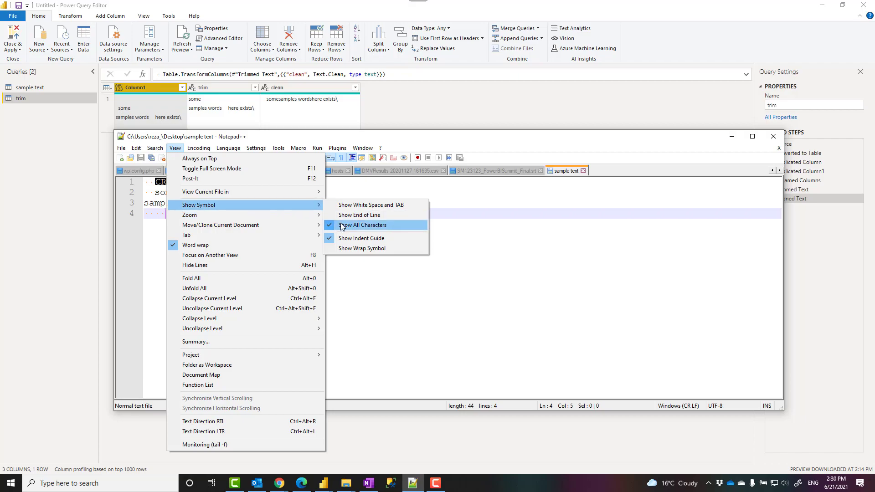
click(362, 225)
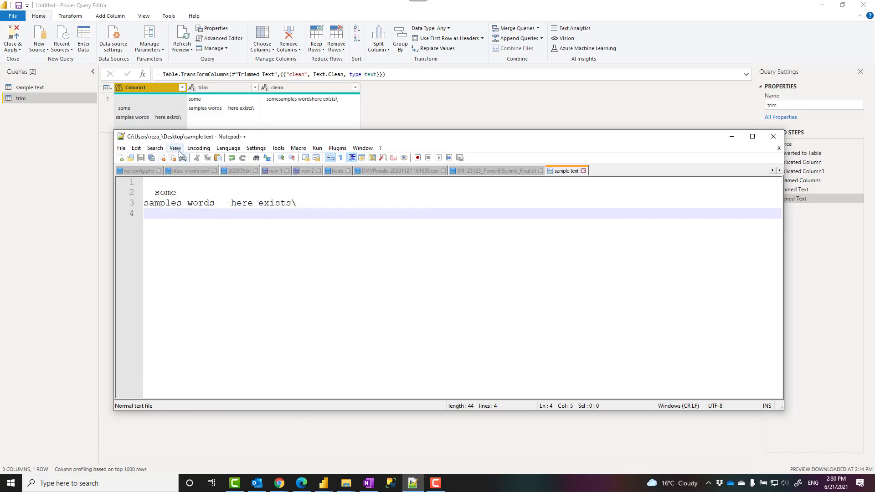
click(174, 148)
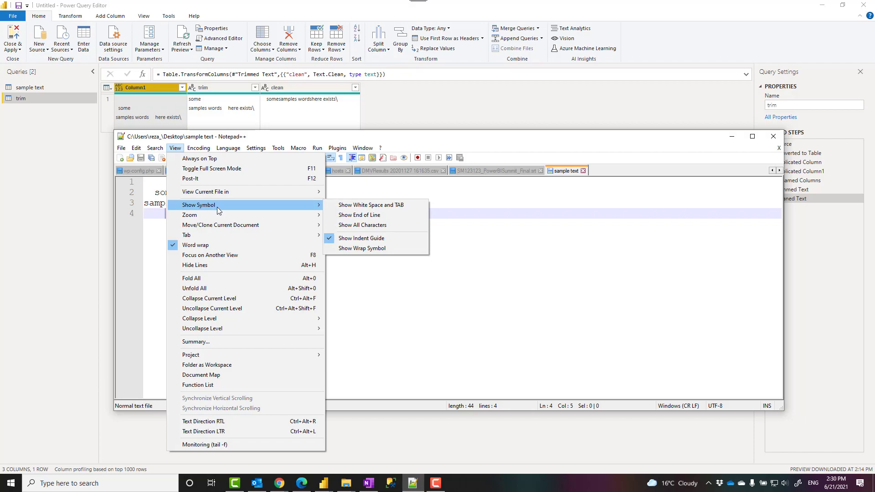
click(359, 214)
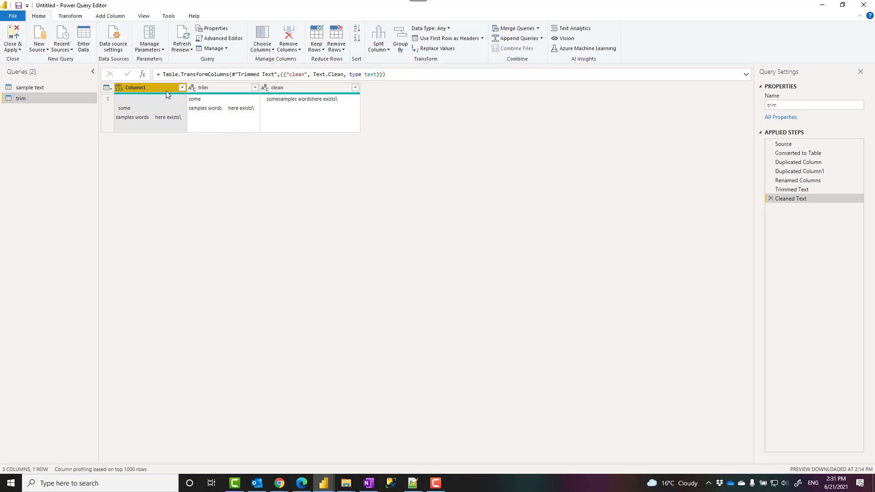
Check Column1's transformations without applying any, then read the Wikipedia control characters page
right_click(148, 87)
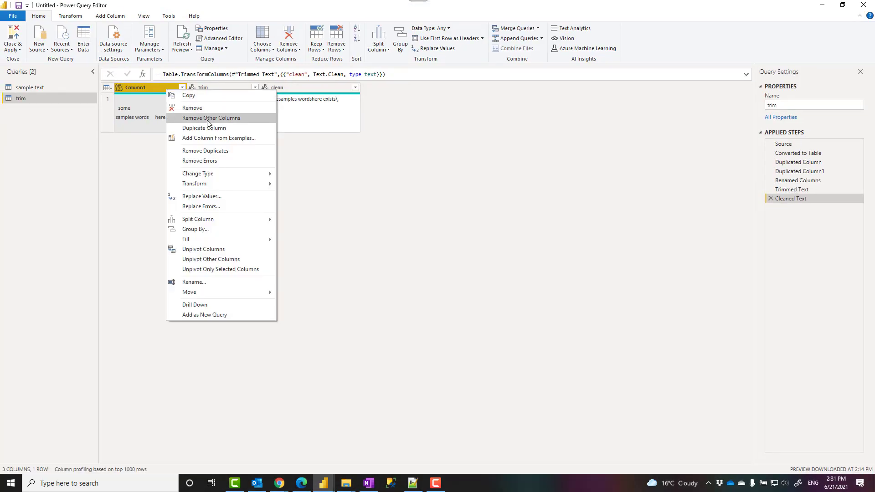
mouse_move(194, 184)
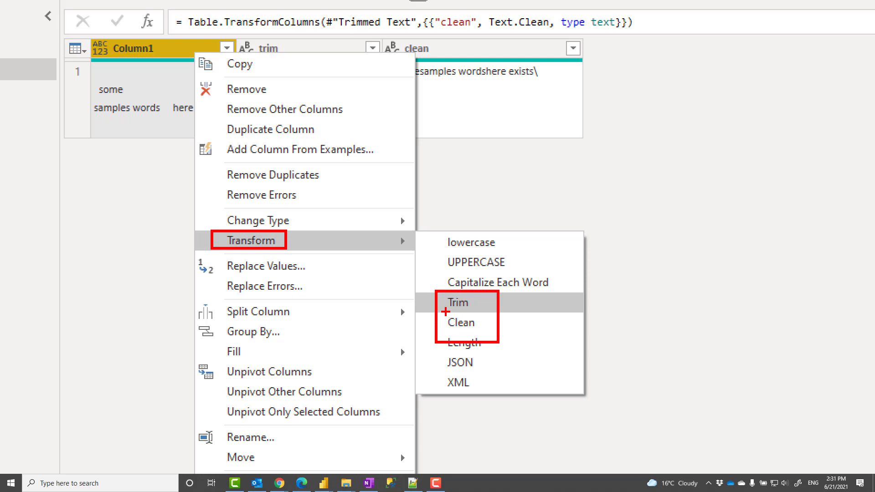
mouse_move(435, 282)
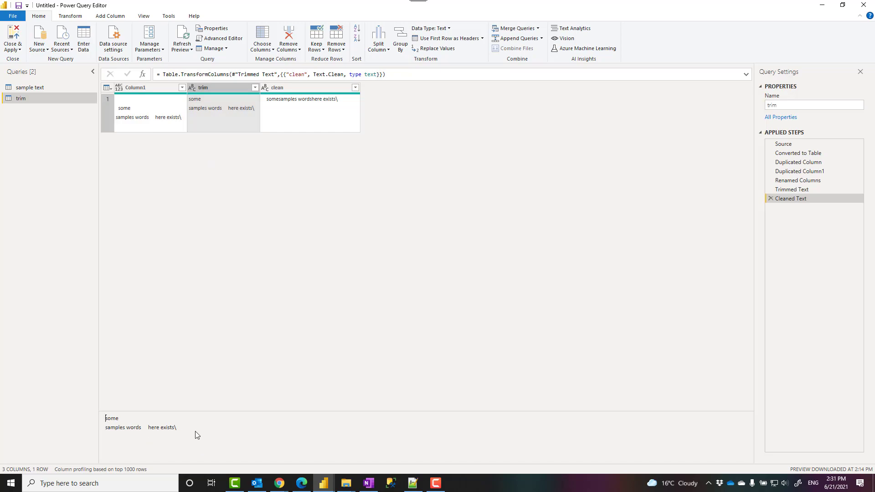
mouse_move(145, 436)
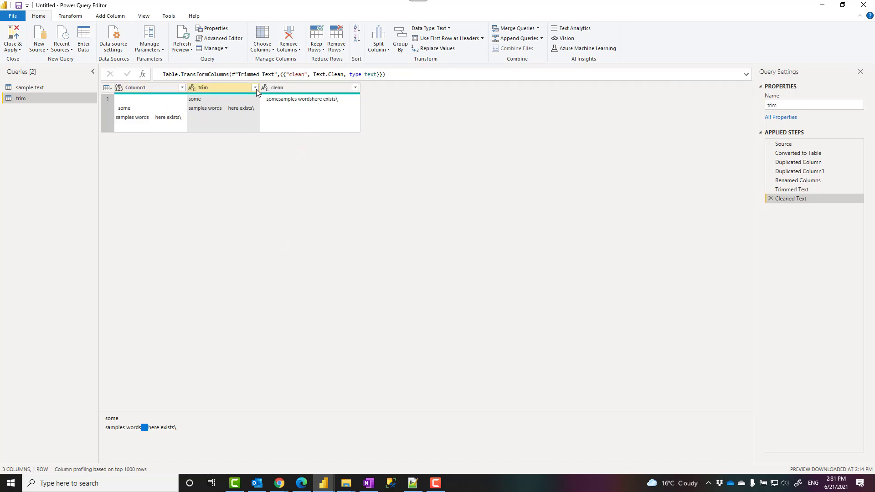
right_click(134, 87)
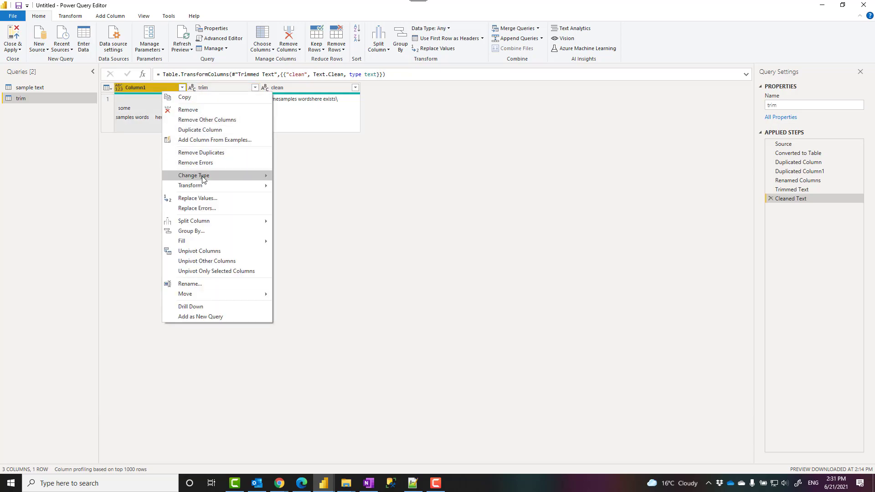
mouse_move(191, 185)
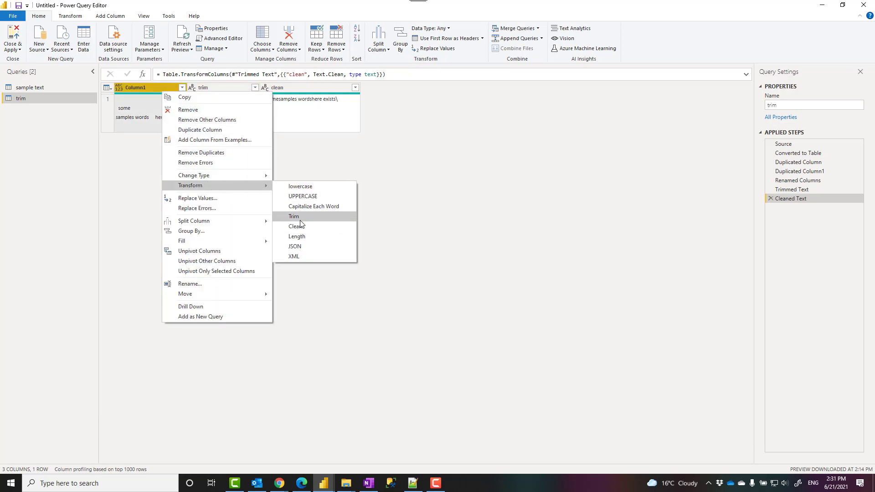
click(294, 217)
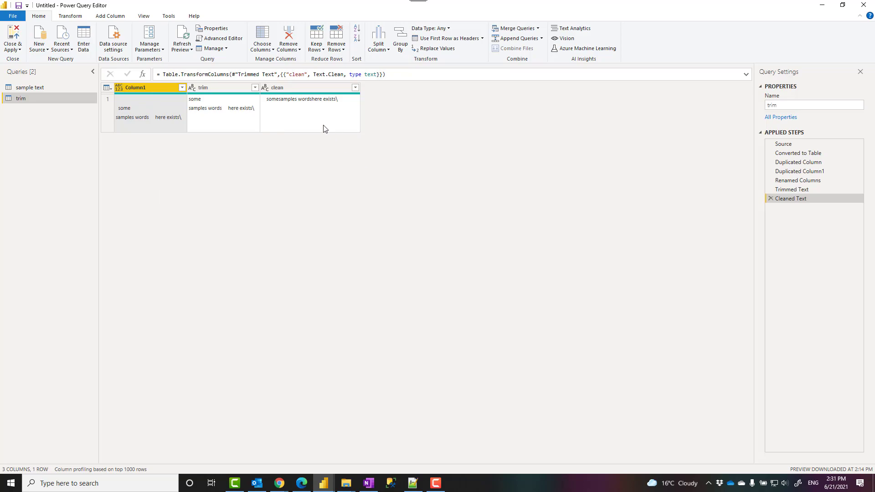
mouse_move(313, 119)
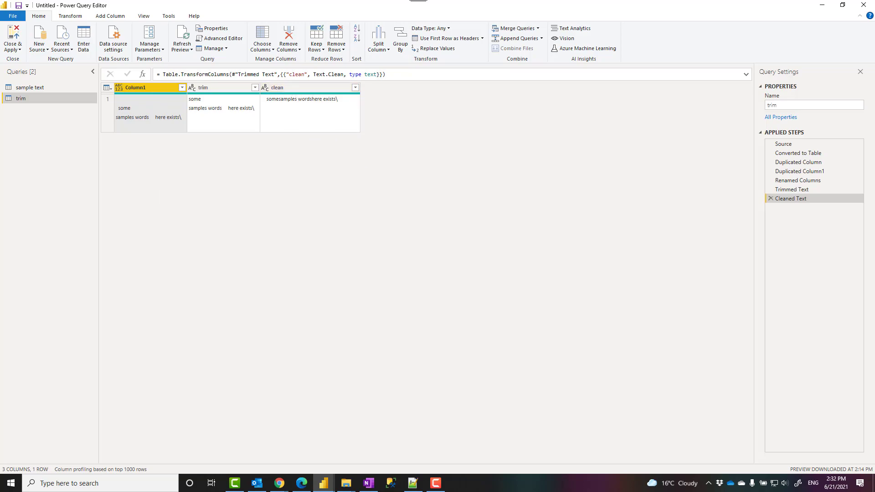
click(278, 482)
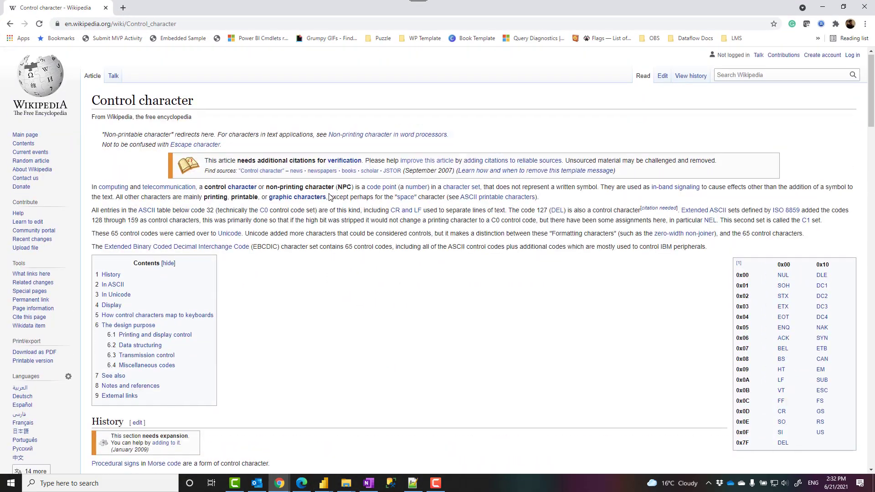
scroll(down, 3)
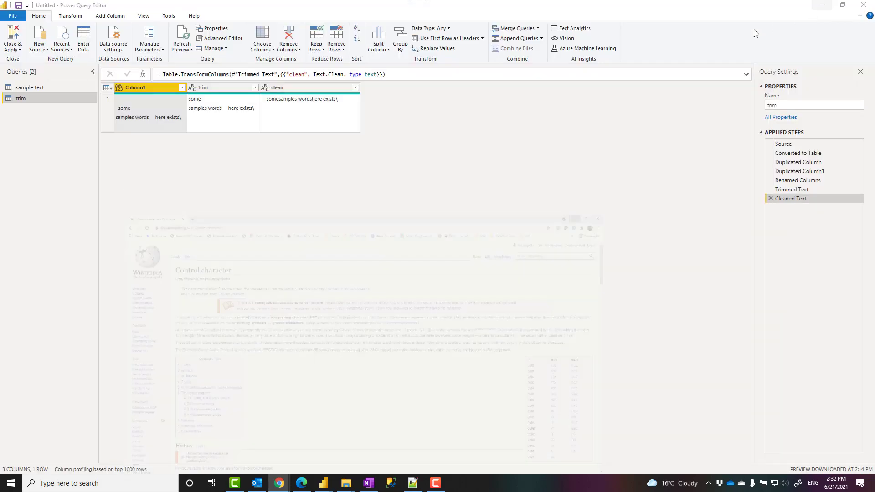
click(277, 88)
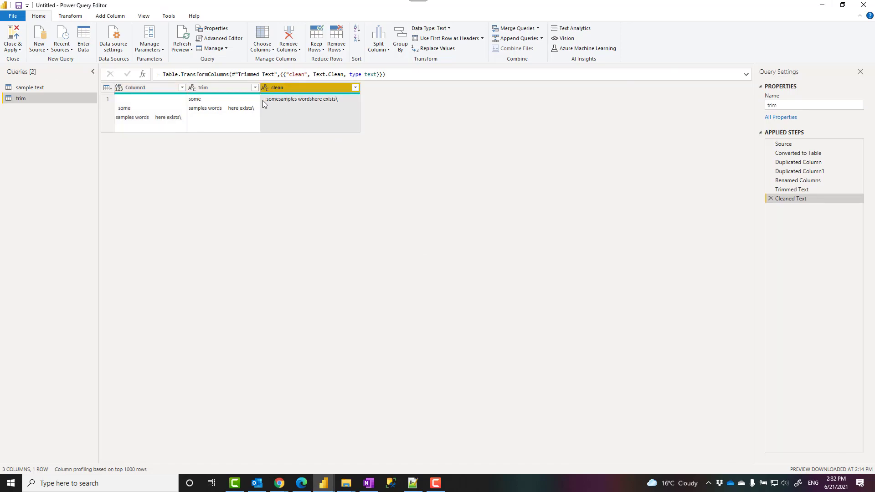
click(290, 87)
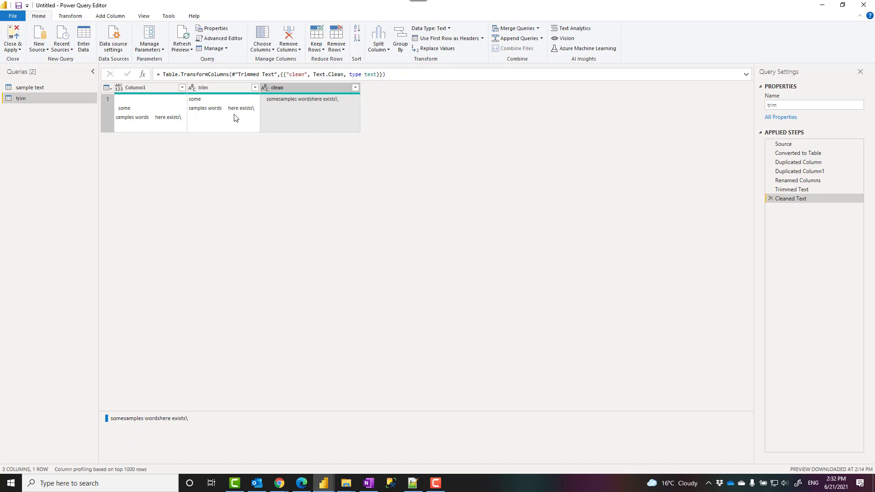
mouse_move(205, 115)
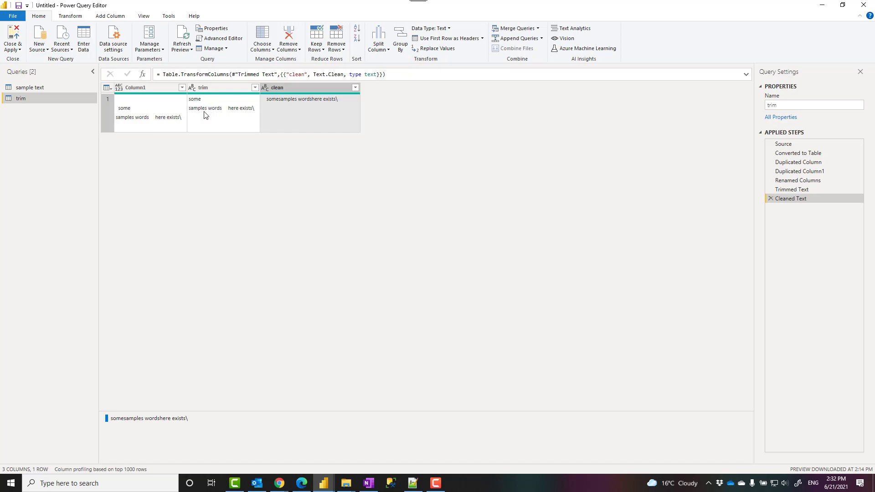
mouse_move(328, 105)
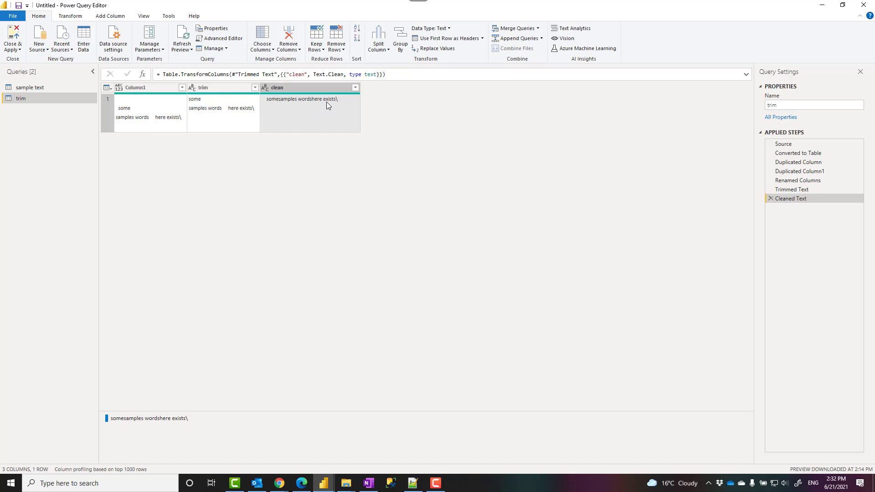
mouse_move(321, 114)
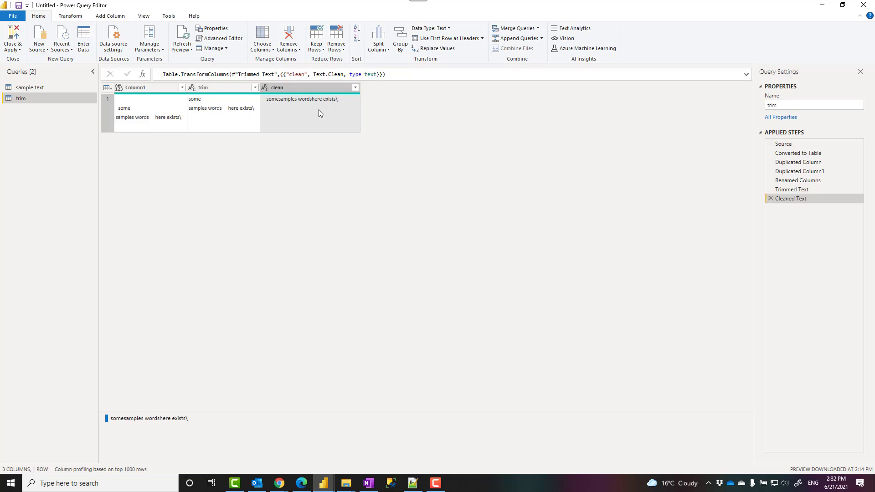
click(222, 88)
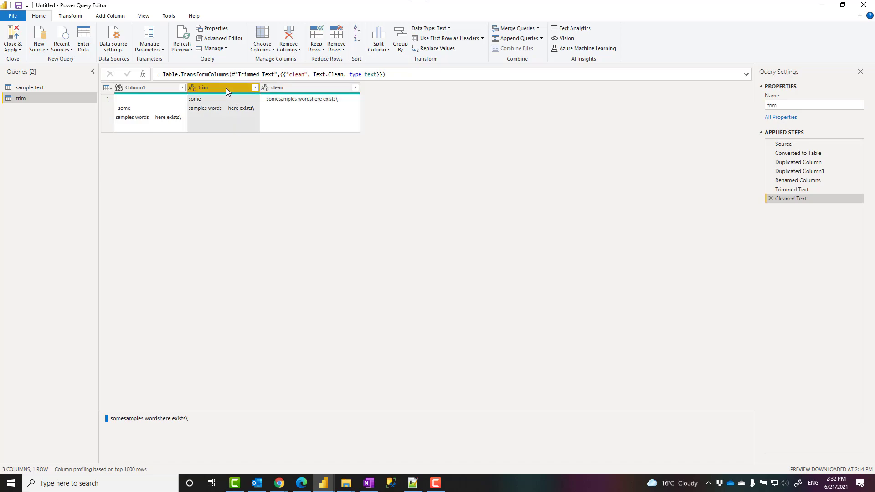
click(301, 87)
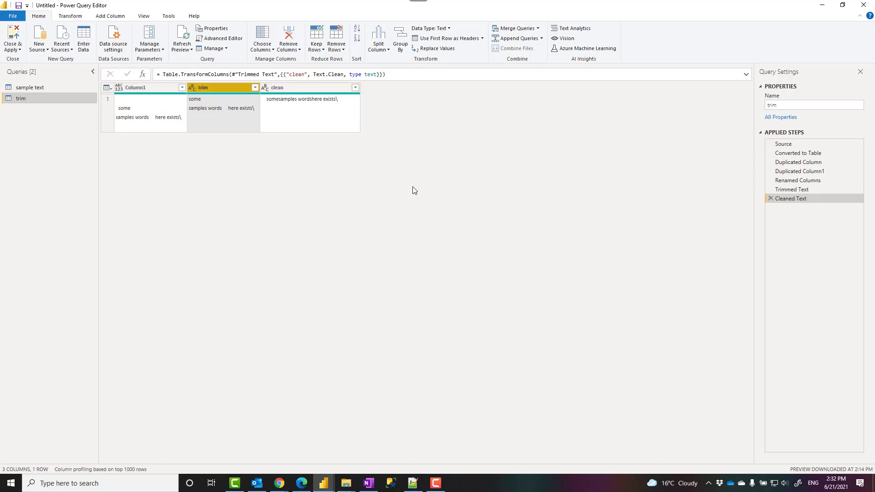
mouse_move(722, 287)
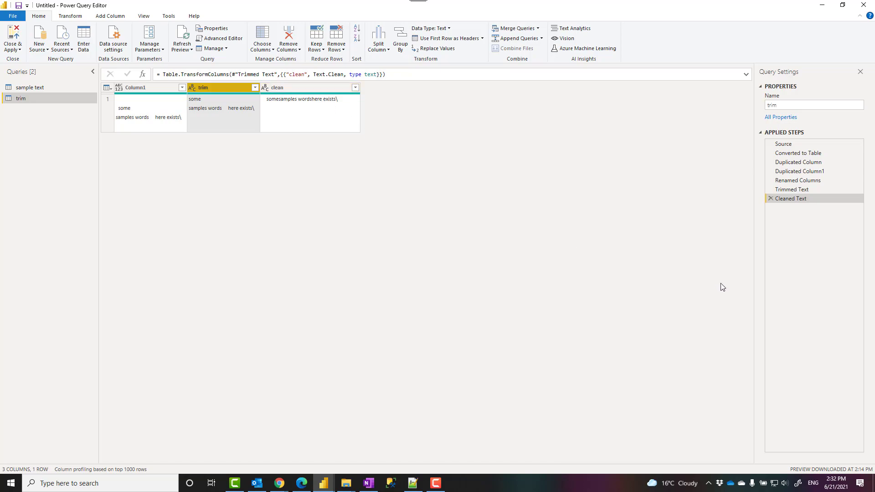
mouse_move(718, 286)
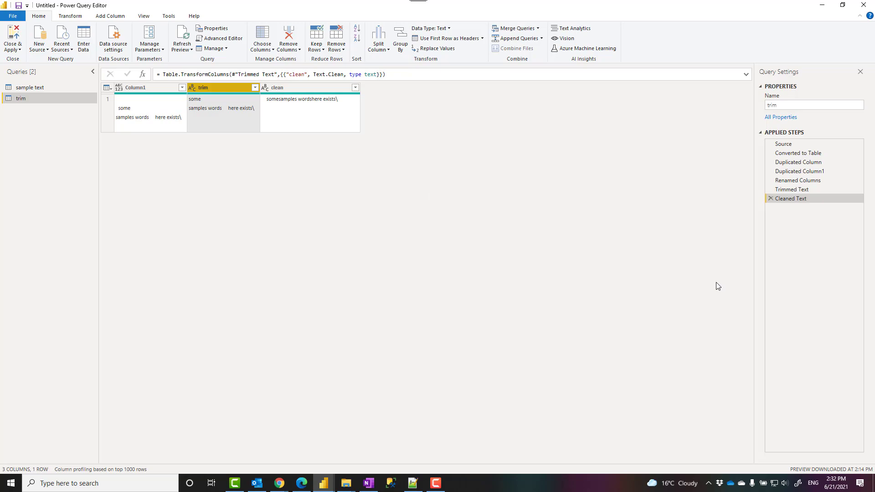